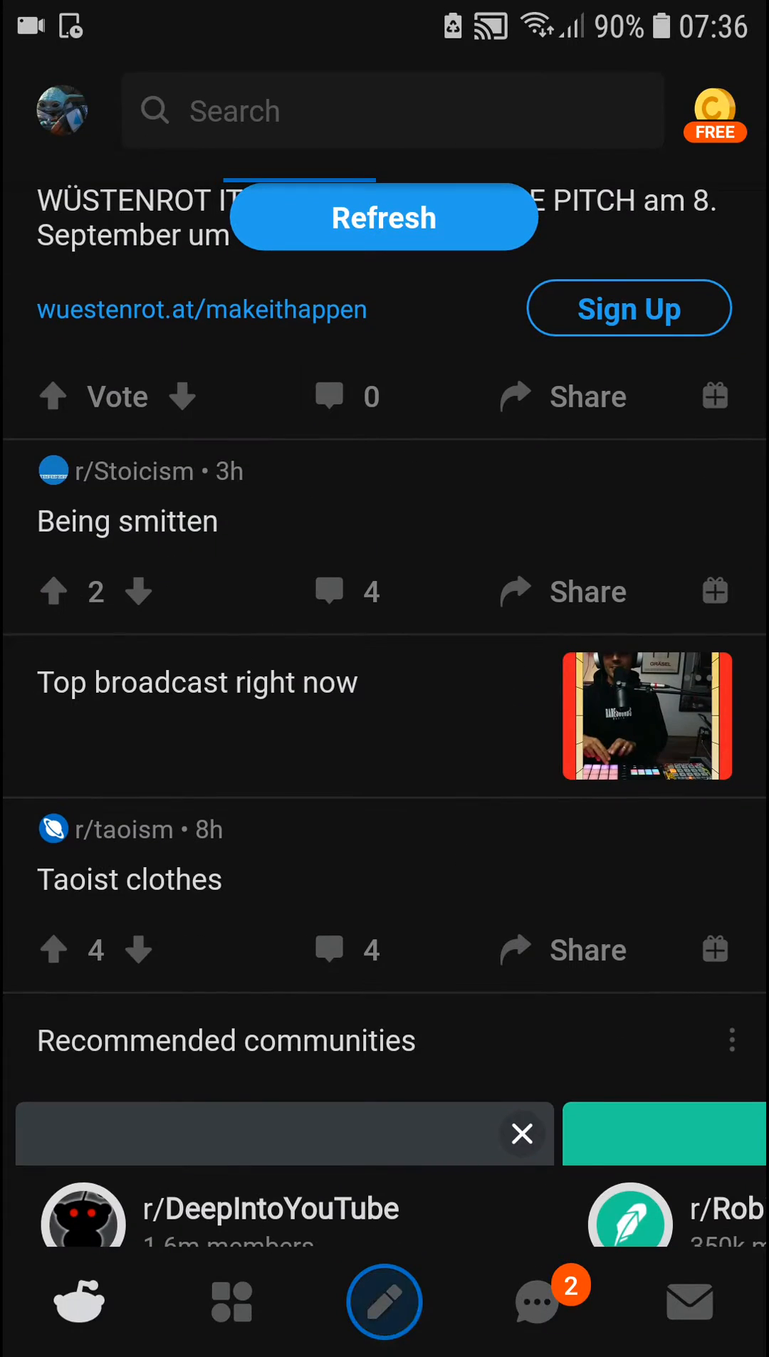
Step: Start a new post from the home feed's create-post button
left_click(384, 1301)
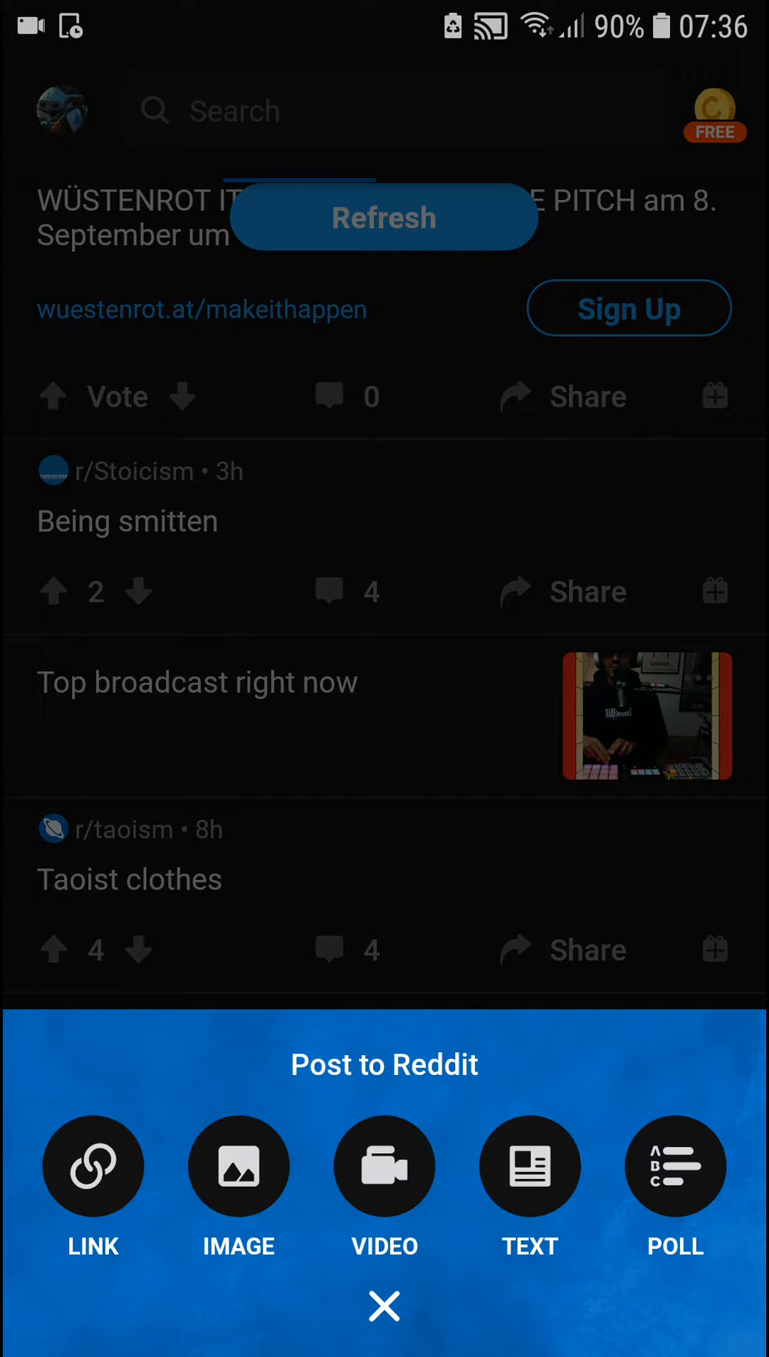
Step: Choose a video post and pick a recent library video, trimmed to 18 seconds
left_click(384, 1306)
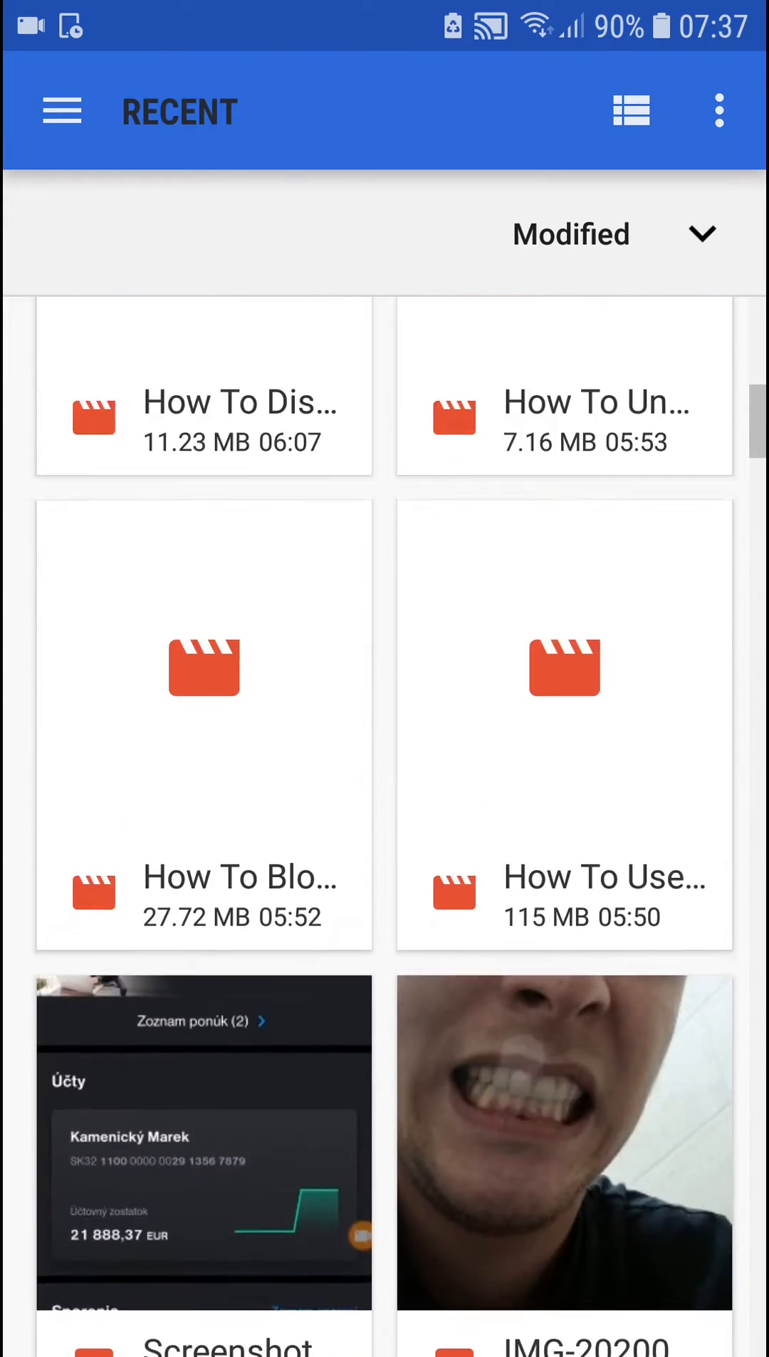
scroll("up", 3)
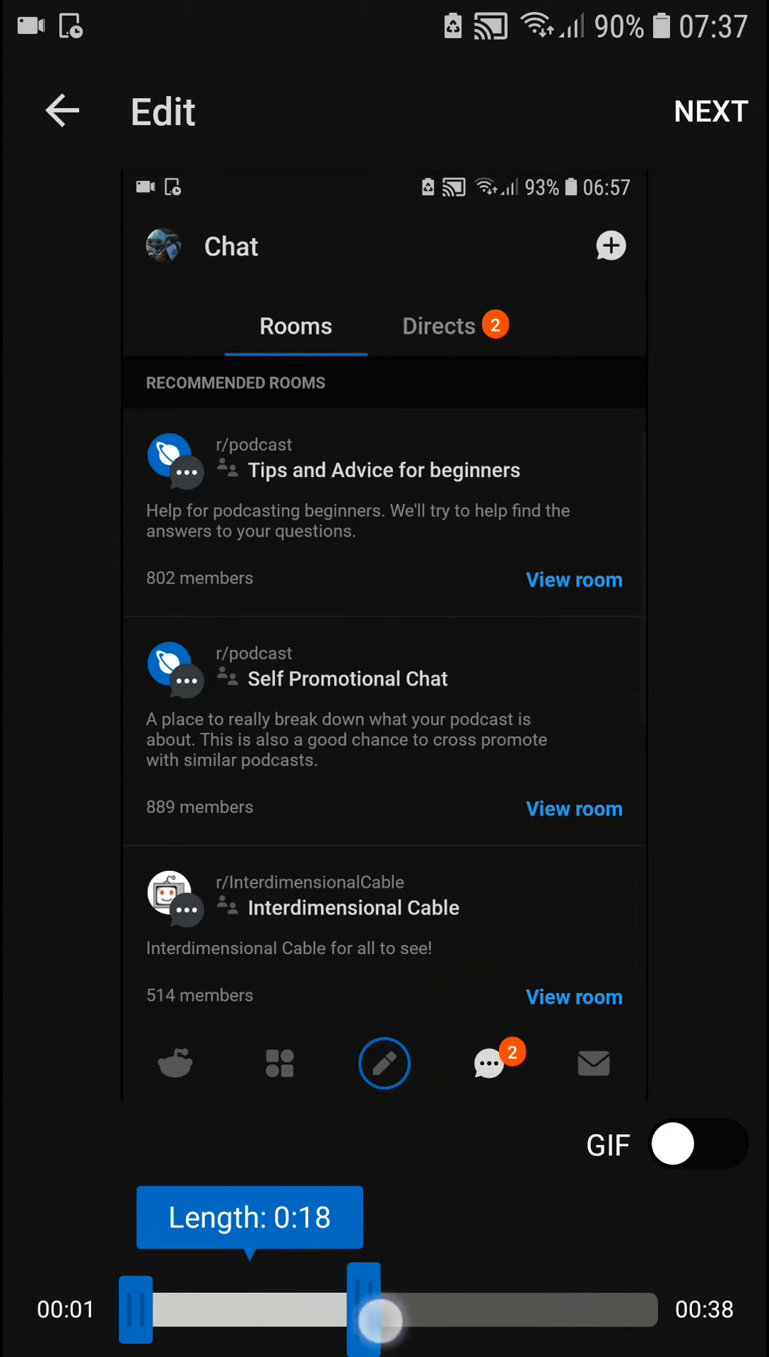
Step: Switch the trimmed clip to GIF, then go to the phone's home screen
left_click(697, 1144)
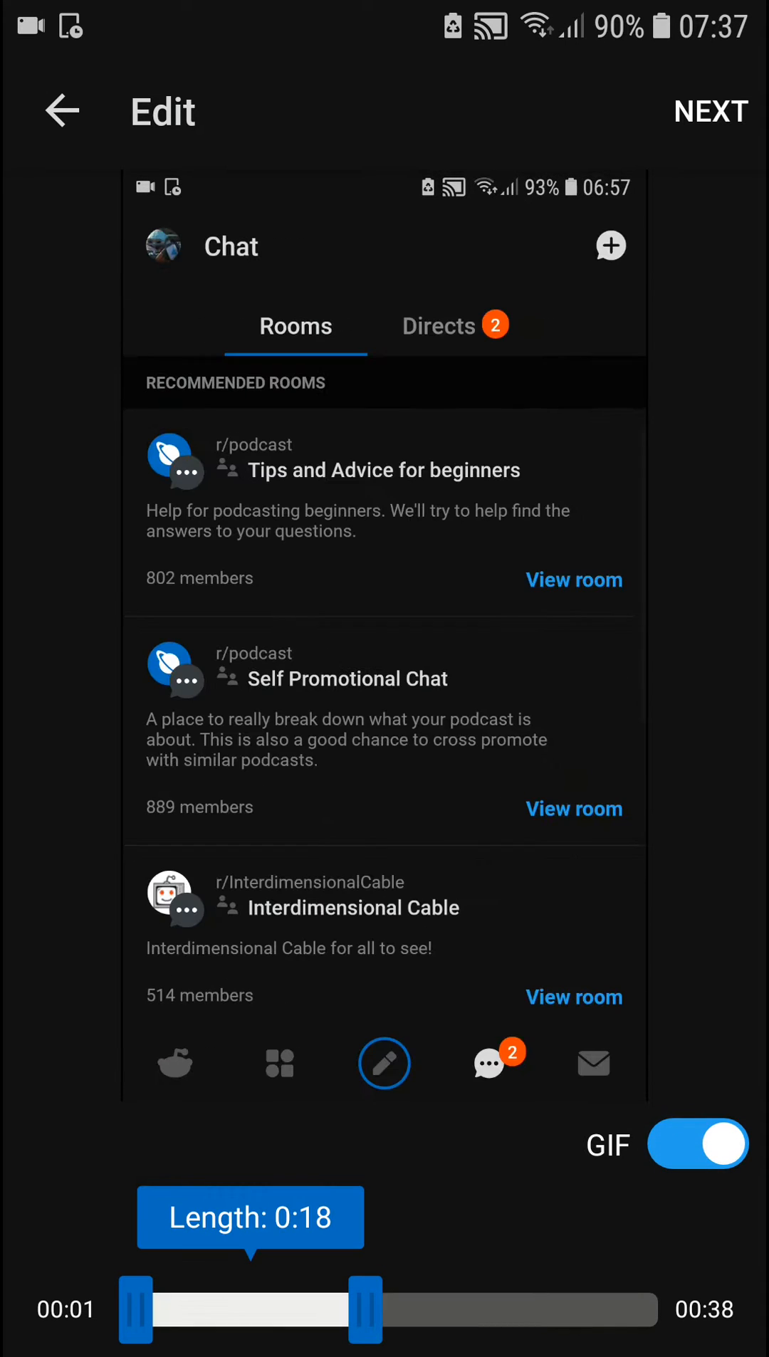
left_click(709, 111)
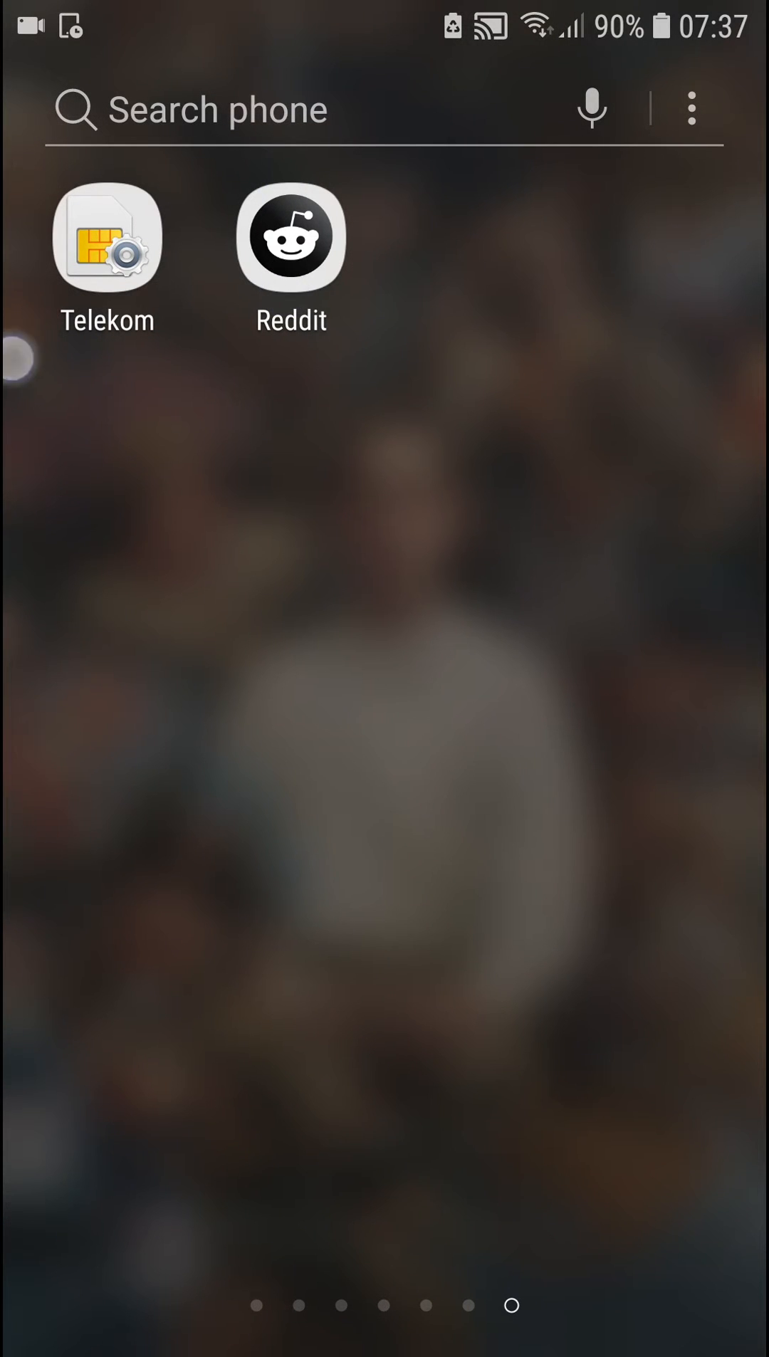
Step: Reopen Reddit from the home screen to the editor holding the 38-second video
left_click(290, 237)
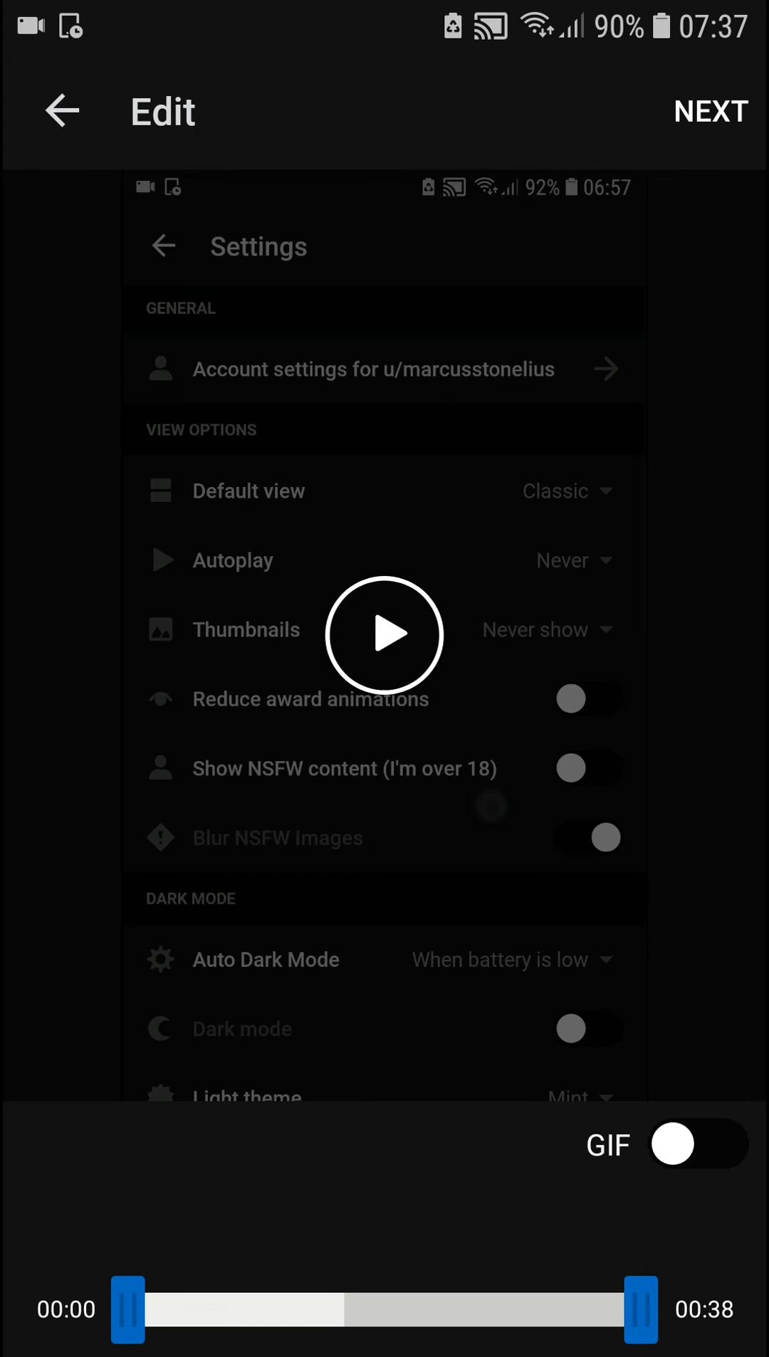
Step: Target the video post at r/LSD and finish the title 'Q2'
left_click(711, 111)
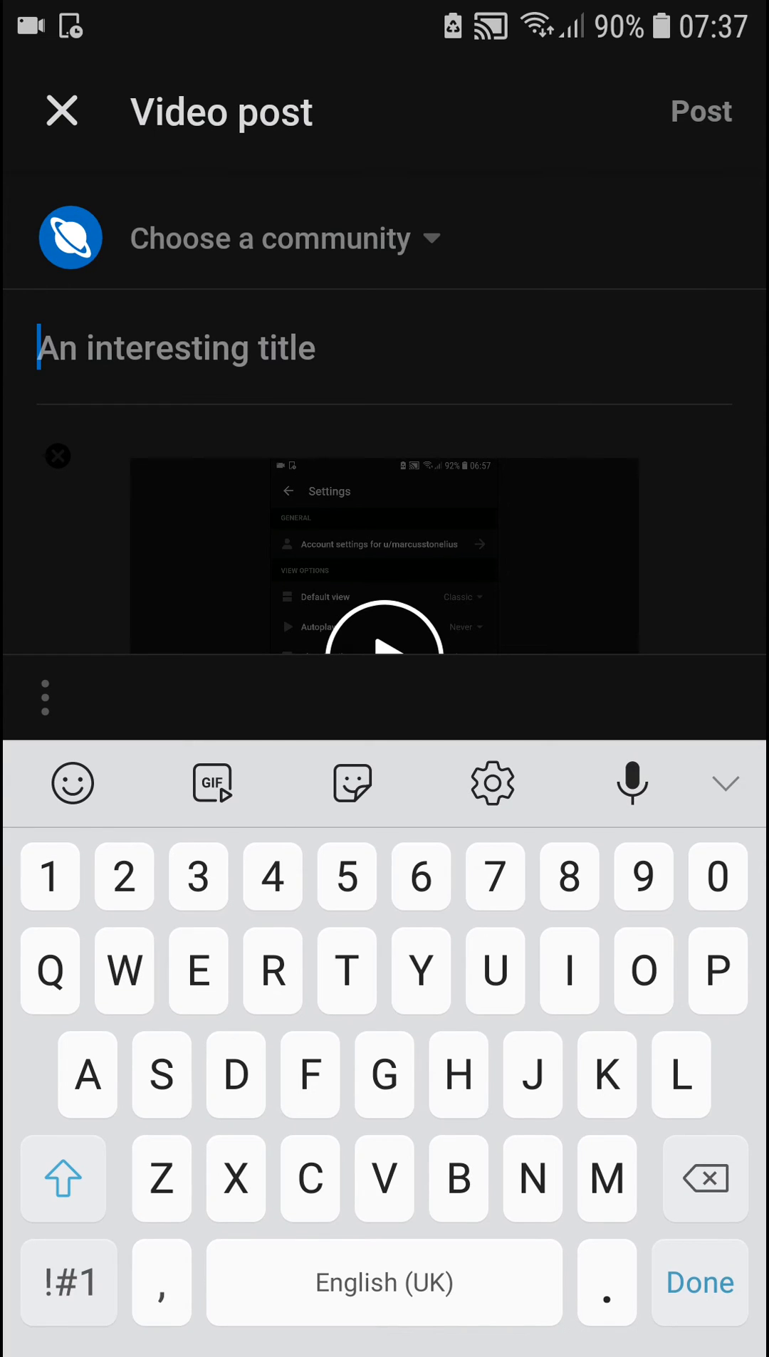
left_click(270, 237)
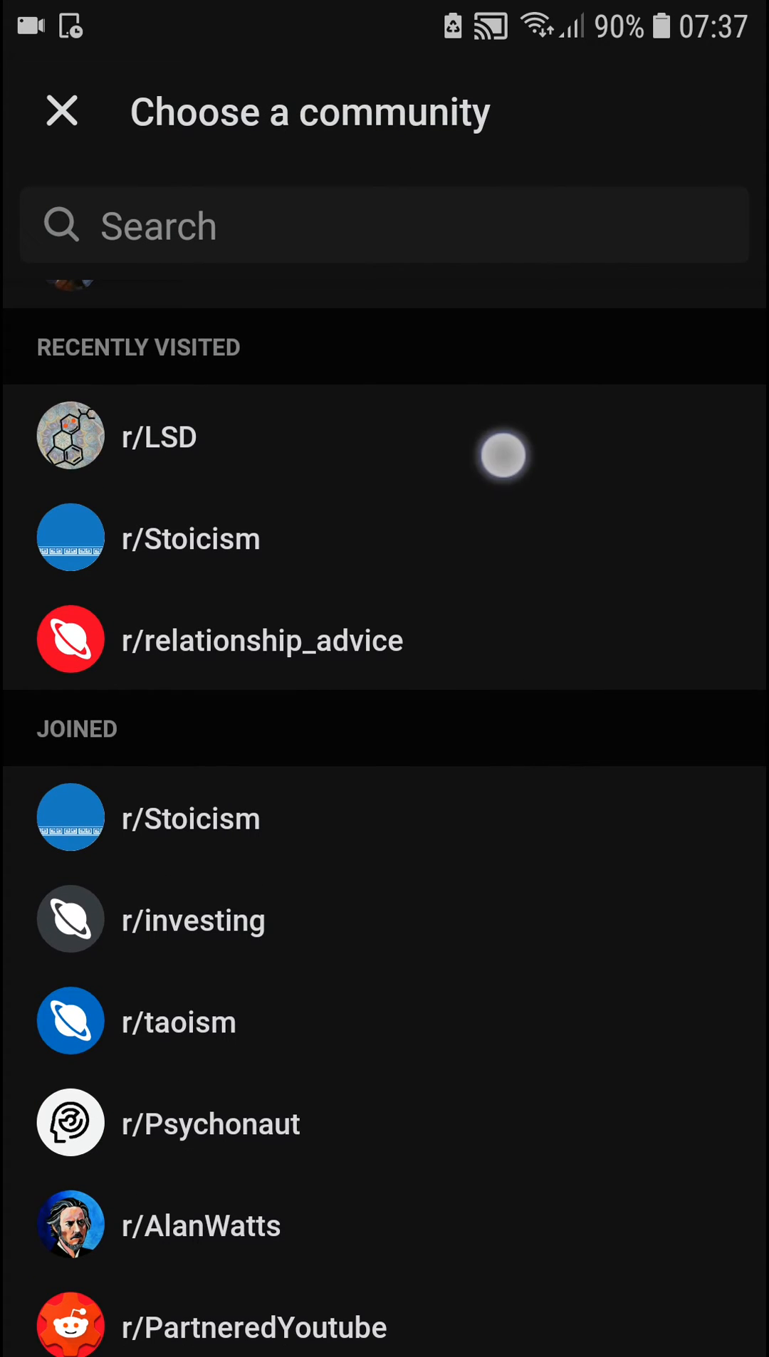
left_click(158, 435)
type("Q2")
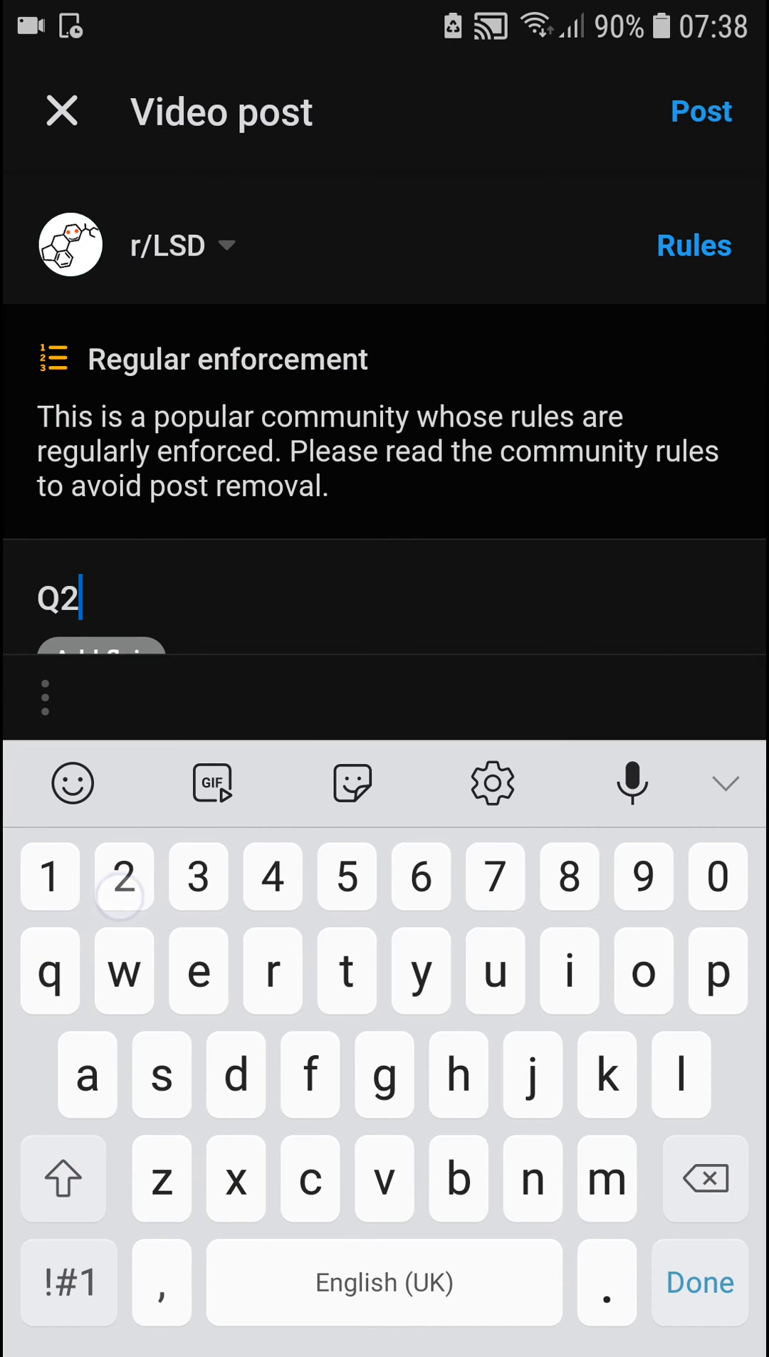
left_click(699, 1281)
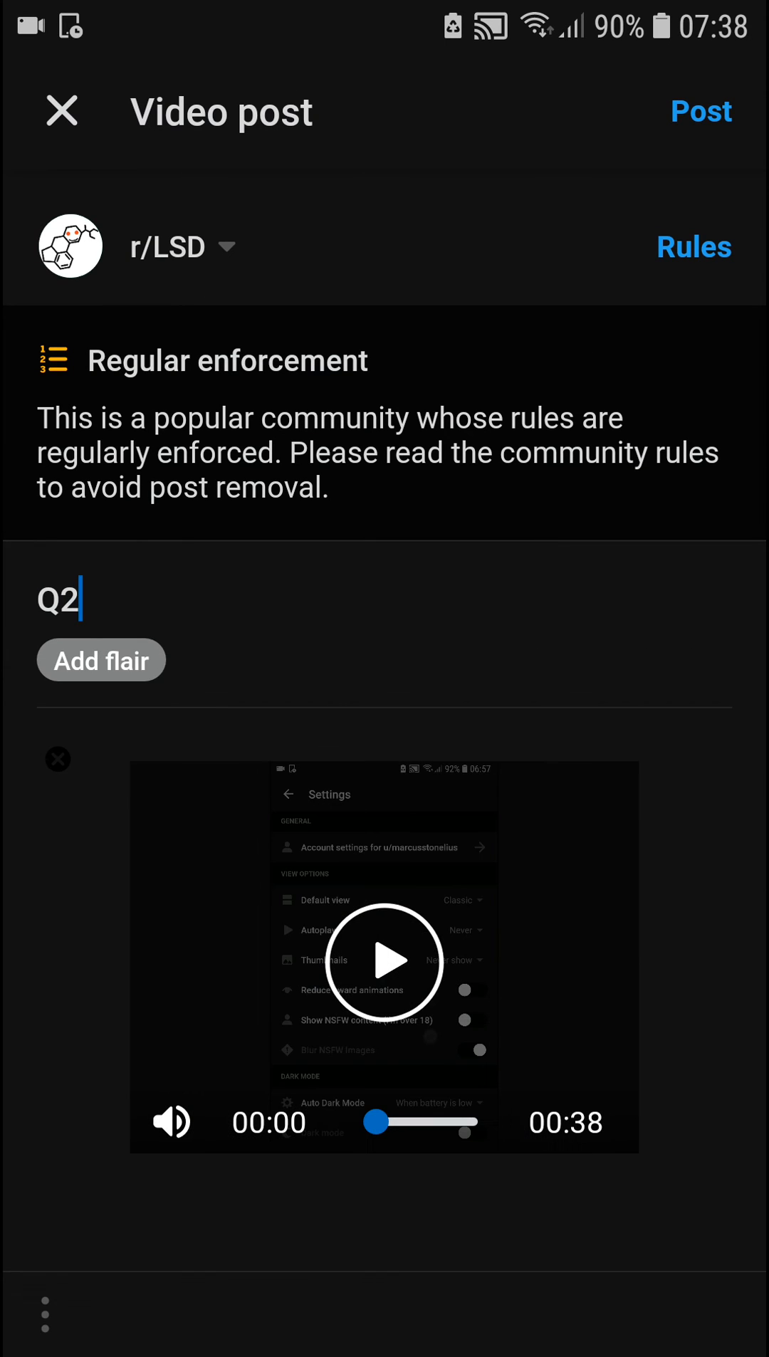